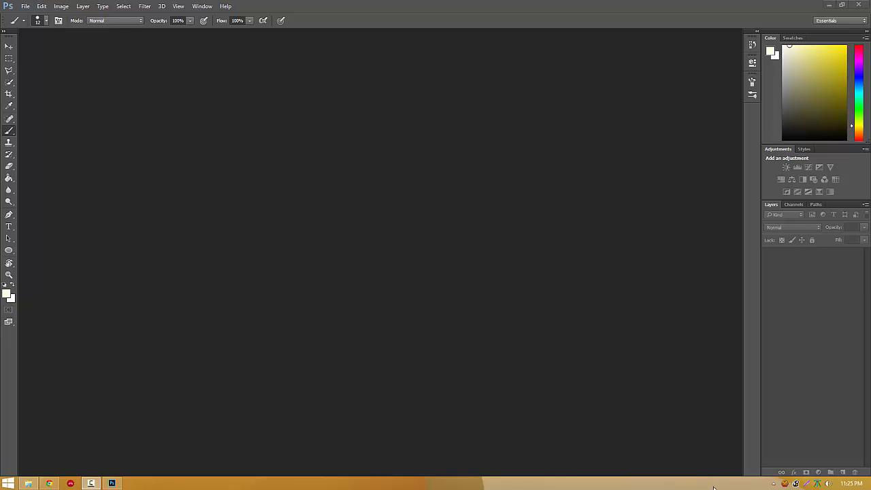
{"action": "mouse_move", "coordinate": [36, 442]}
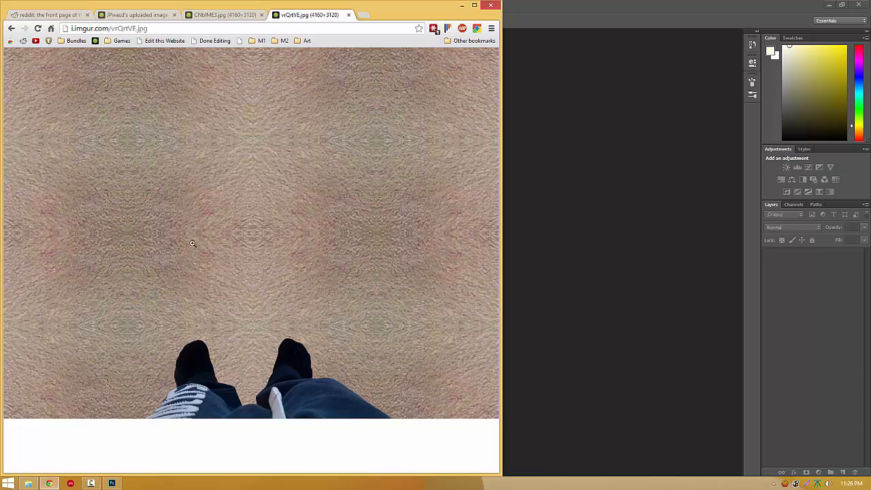
{"action": "mouse_move", "coordinate": [276, 186]}
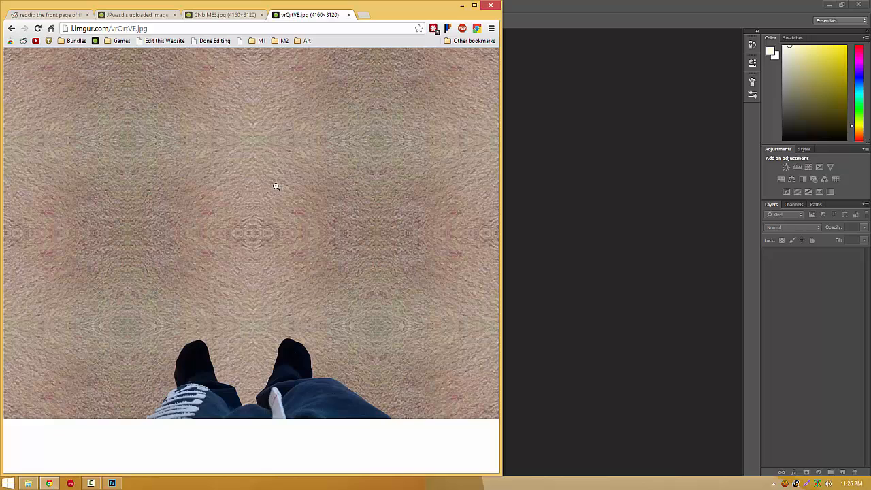
{"action": "mouse_move", "coordinate": [328, 240]}
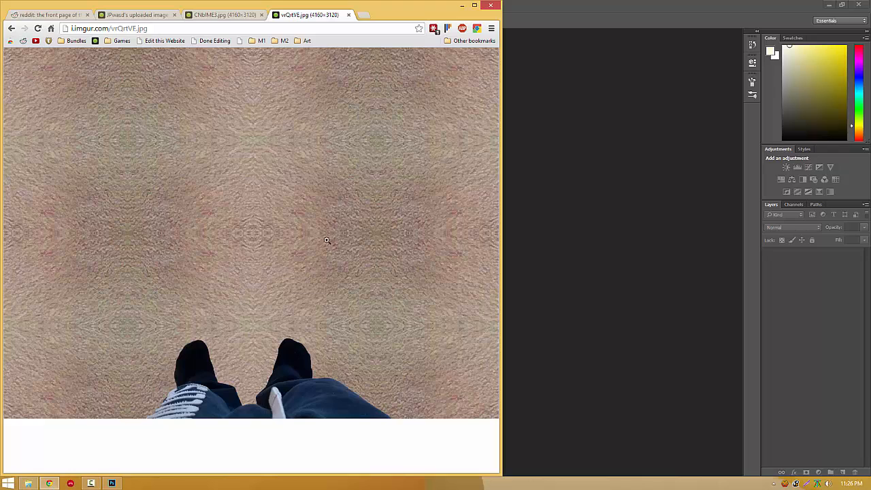
{"action": "mouse_move", "coordinate": [326, 213]}
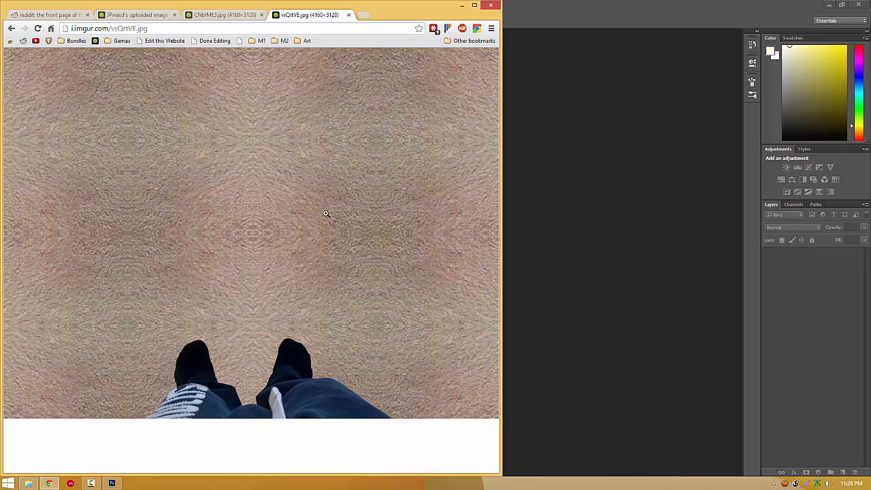
Switch to the imgur tab to view the finished kaleidoscope floor example
{"action": "left_click", "coordinate": [225, 15]}
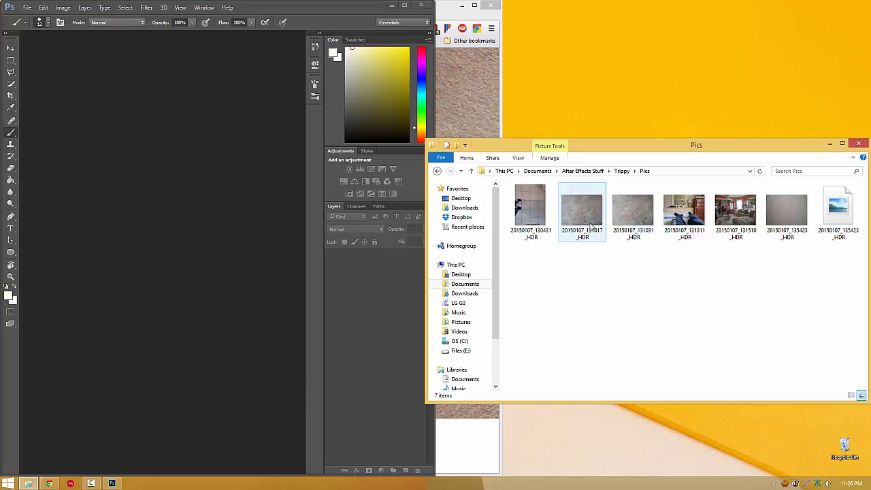
Open the countertop HDR photo and convert its Background into Layer 0
{"action": "left_click", "coordinate": [633, 208]}
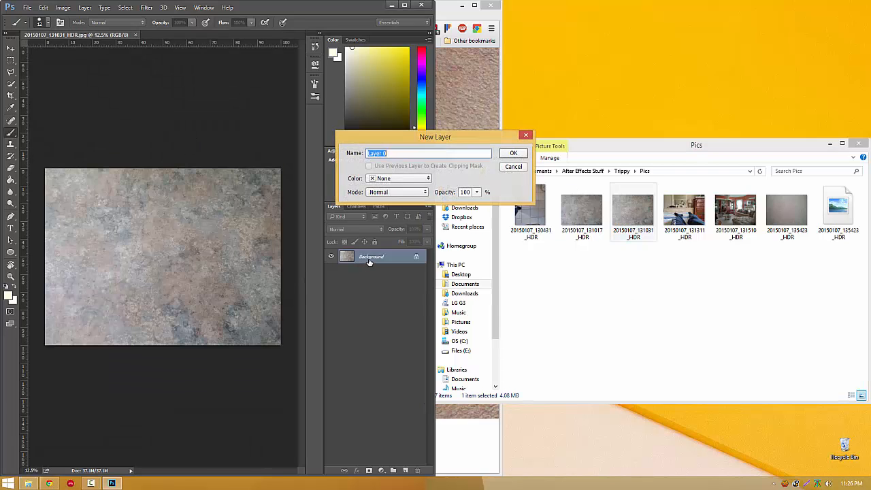
{"action": "left_click", "coordinate": [514, 153]}
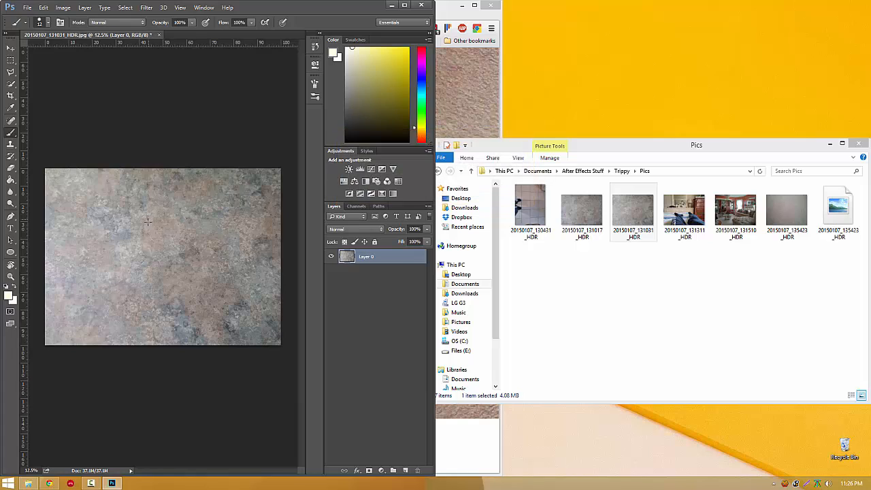
{"action": "mouse_move", "coordinate": [408, 459]}
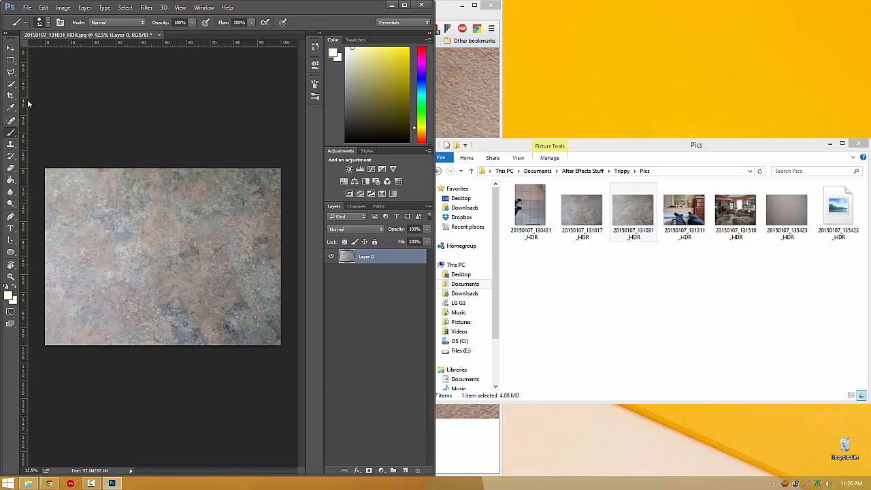
Switch ruler units to Percent and place a horizontal guide at 50% height
{"action": "right_click", "coordinate": [26, 102]}
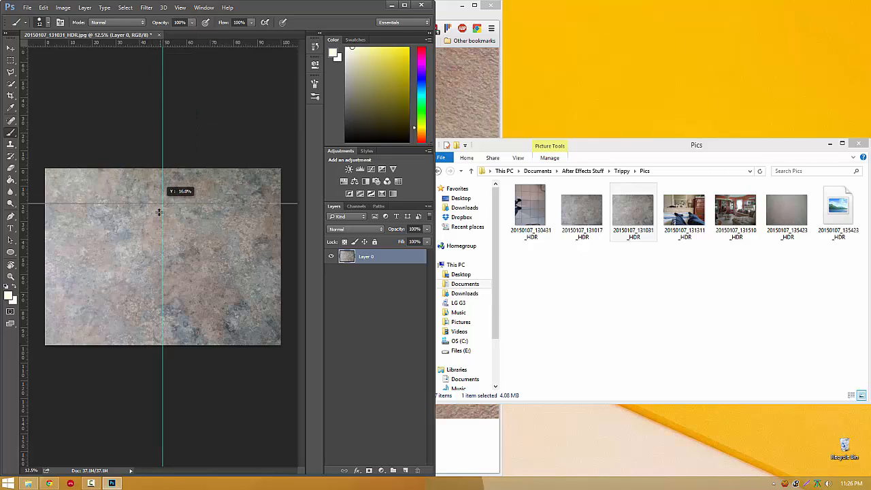
{"action": "left_click_drag", "start_coordinate": [160, 204], "coordinate": [160, 258]}
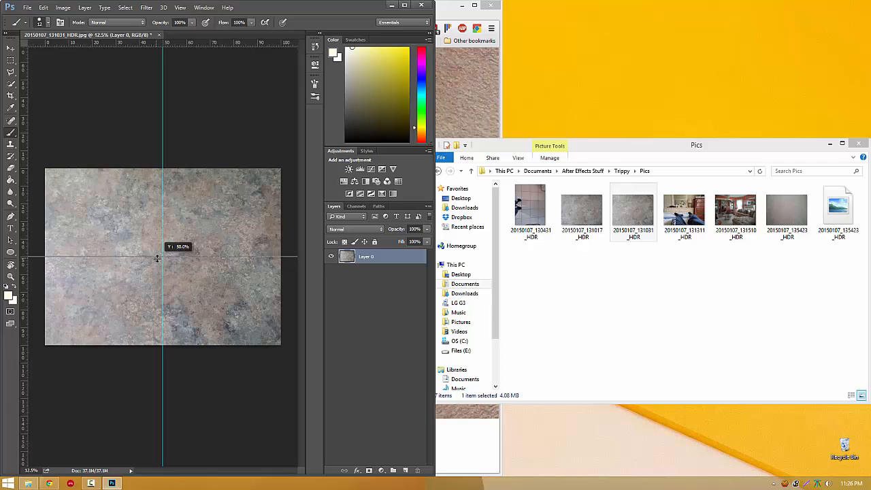
{"action": "left_click_drag", "start_coordinate": [163, 258], "coordinate": [163, 259]}
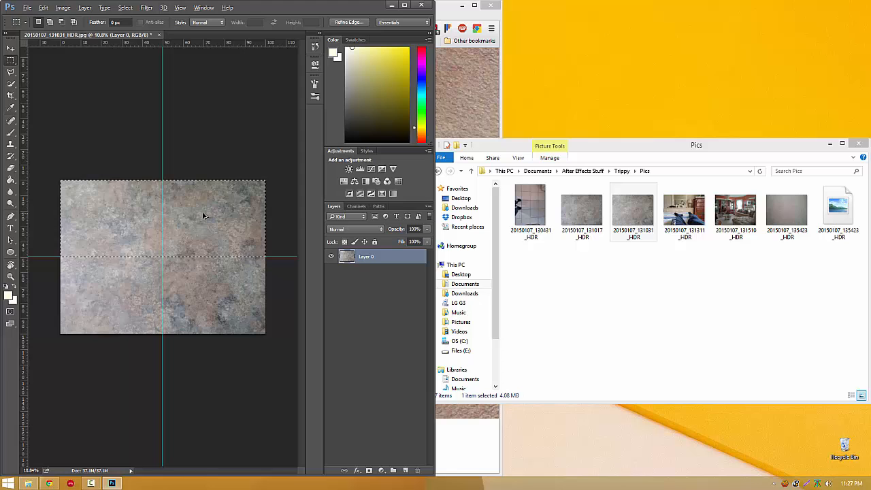
Duplicate the top half onto the bottom half and flip the copy vertically
{"action": "left_click_drag", "start_coordinate": [203, 217], "coordinate": [208, 288]}
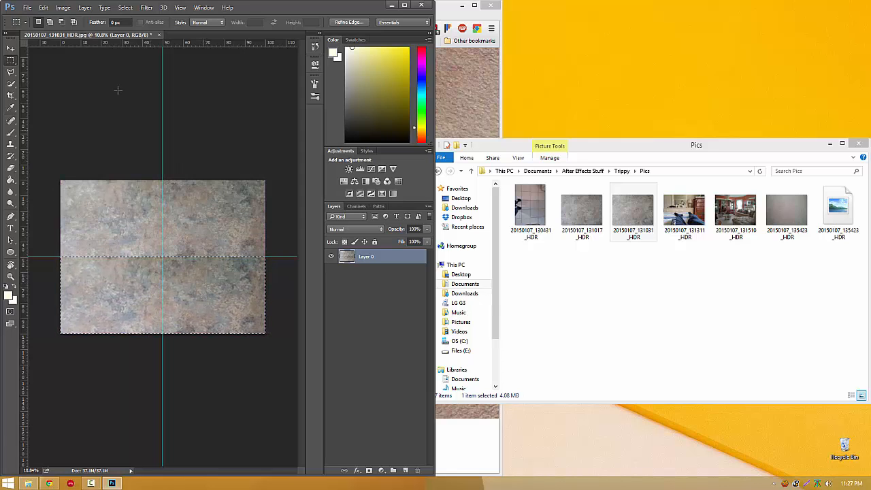
{"action": "left_click", "coordinate": [43, 8]}
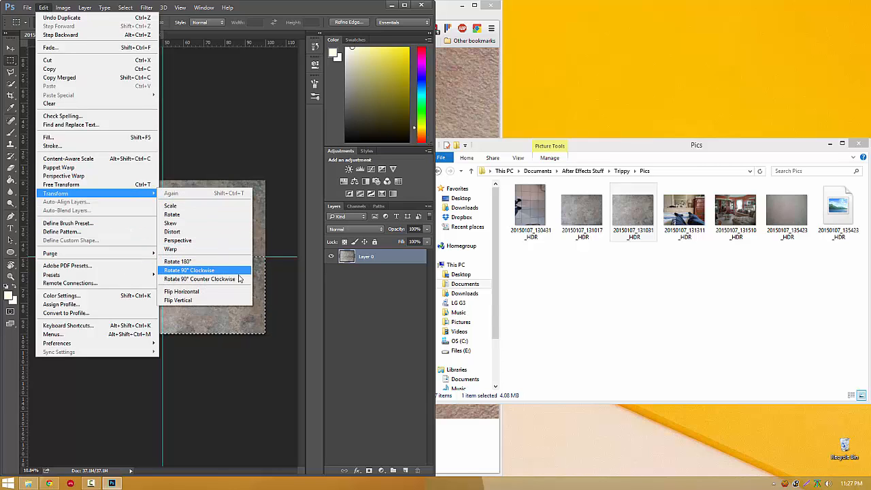
{"action": "mouse_move", "coordinate": [178, 300]}
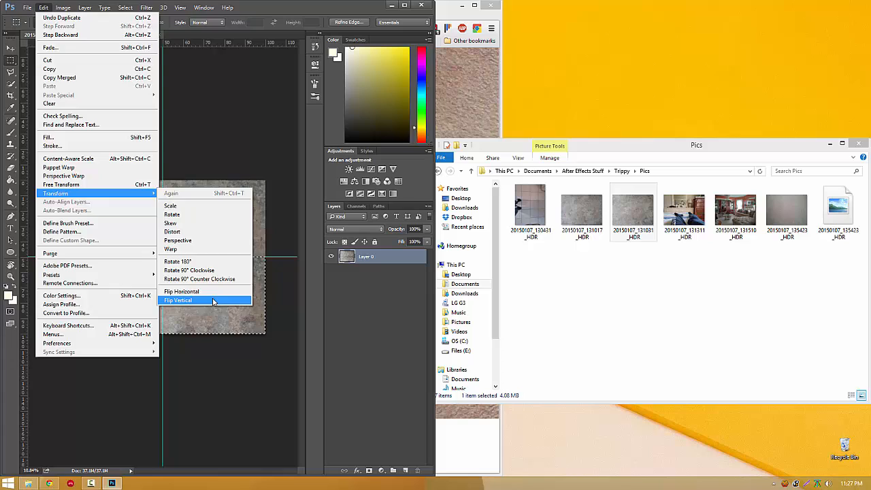
{"action": "left_click", "coordinate": [177, 300]}
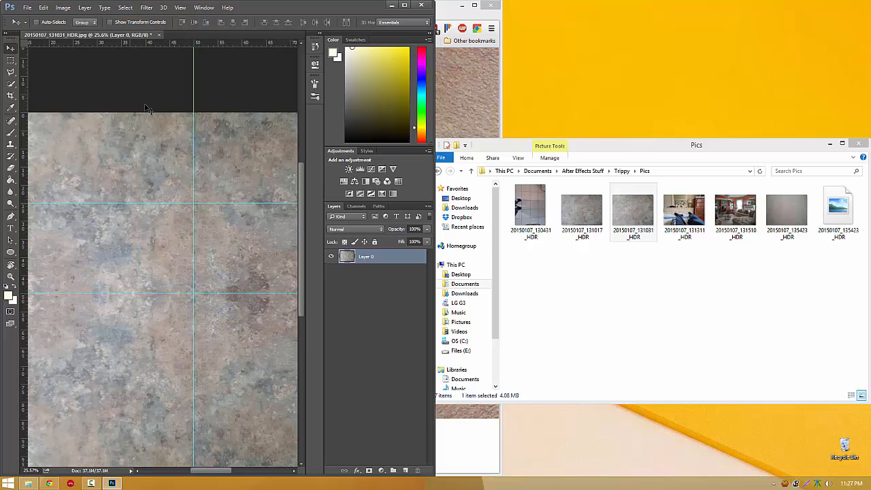
Zoom in to add a horizontal guide at 75% height, then refit the view
{"action": "scroll", "scroll_direction": "down", "scroll_amount": 3}
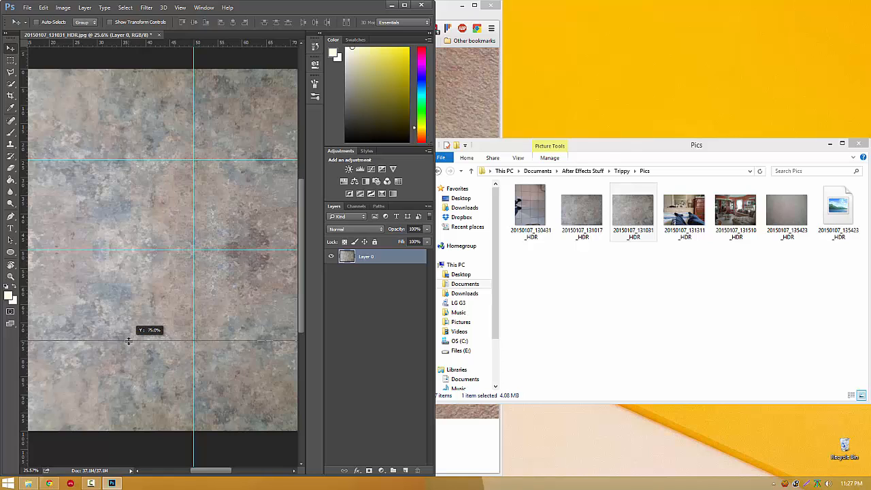
{"action": "left_click_drag", "start_coordinate": [128, 339], "coordinate": [128, 342]}
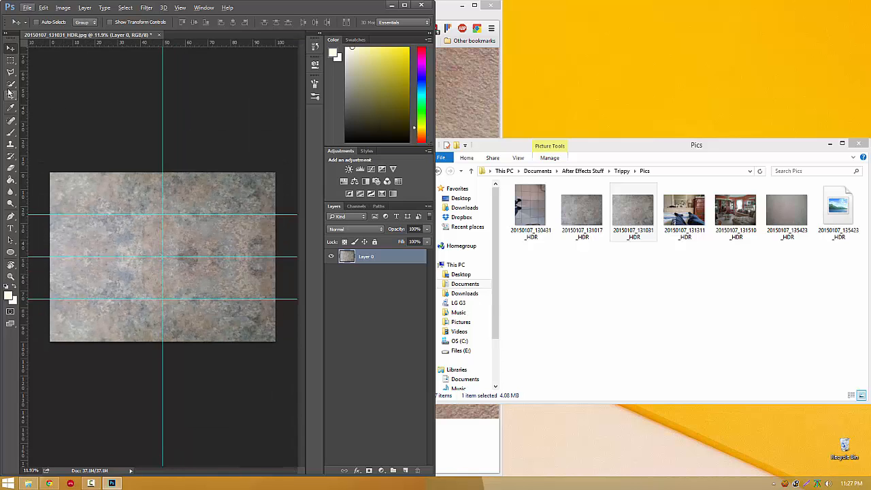
{"action": "left_click_drag", "start_coordinate": [51, 174], "coordinate": [163, 218]}
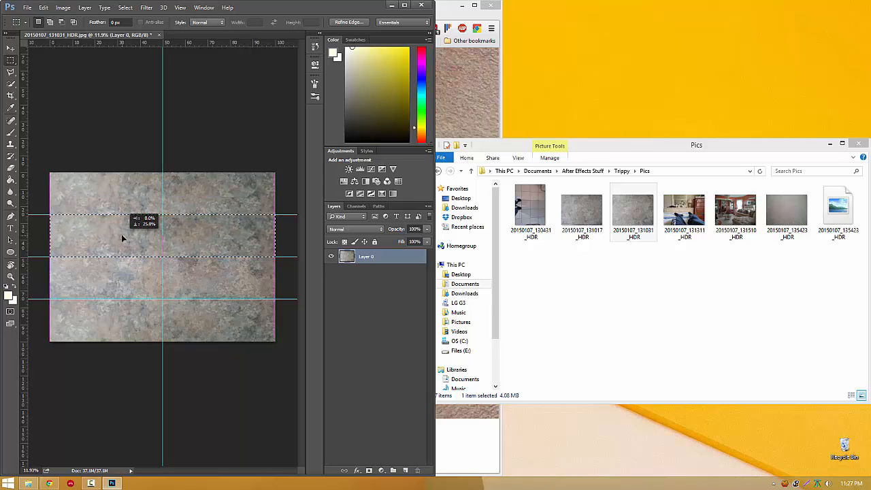
Apply Flip Vertical to the selected 25–50% band
{"action": "left_click", "coordinate": [43, 8]}
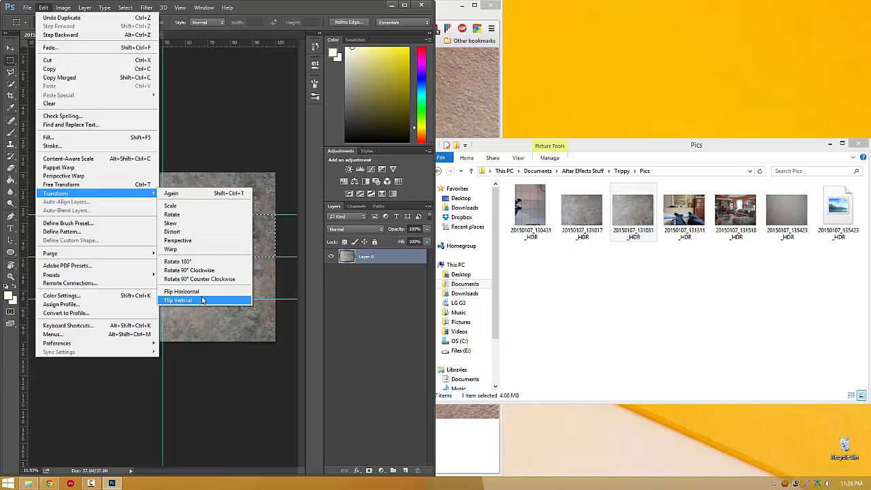
{"action": "left_click", "coordinate": [178, 301]}
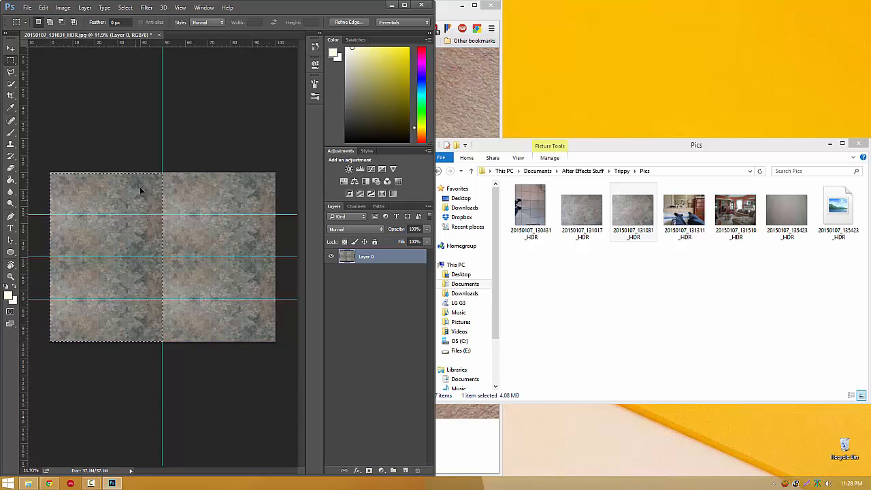
Apply Flip Horizontal to the selected left half of the pattern
{"action": "left_click", "coordinate": [43, 7]}
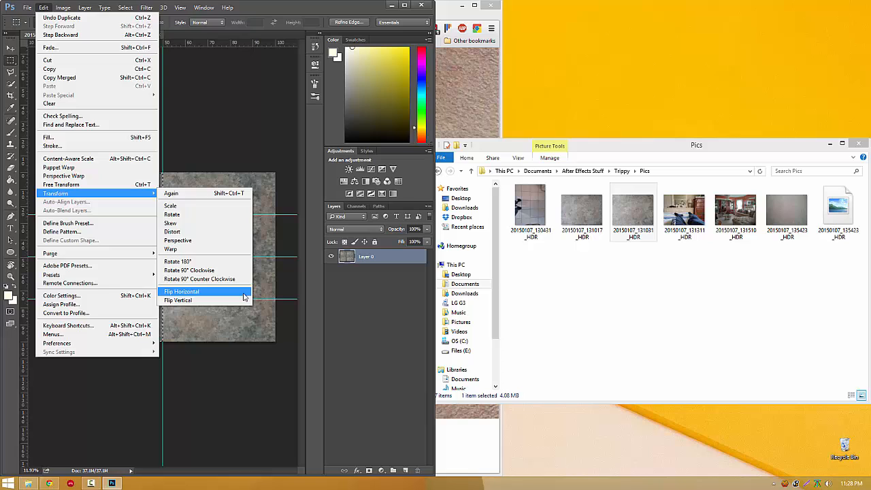
{"action": "mouse_move", "coordinate": [222, 291]}
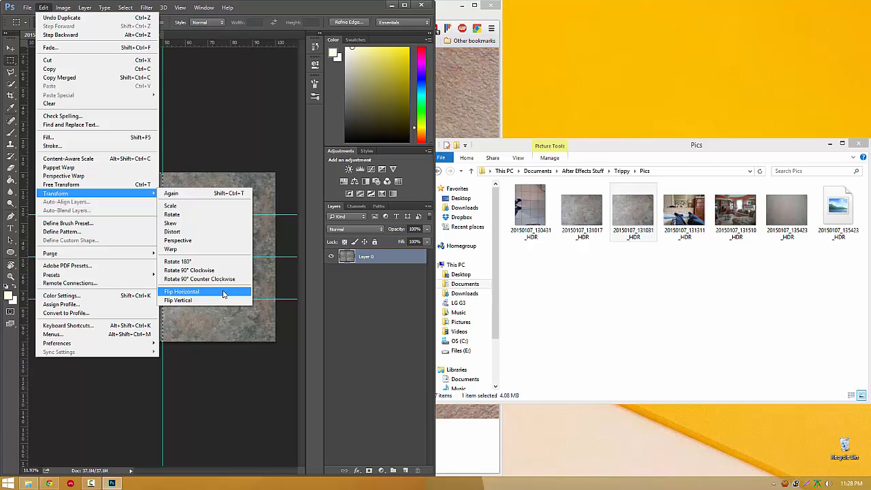
{"action": "left_click", "coordinate": [181, 291]}
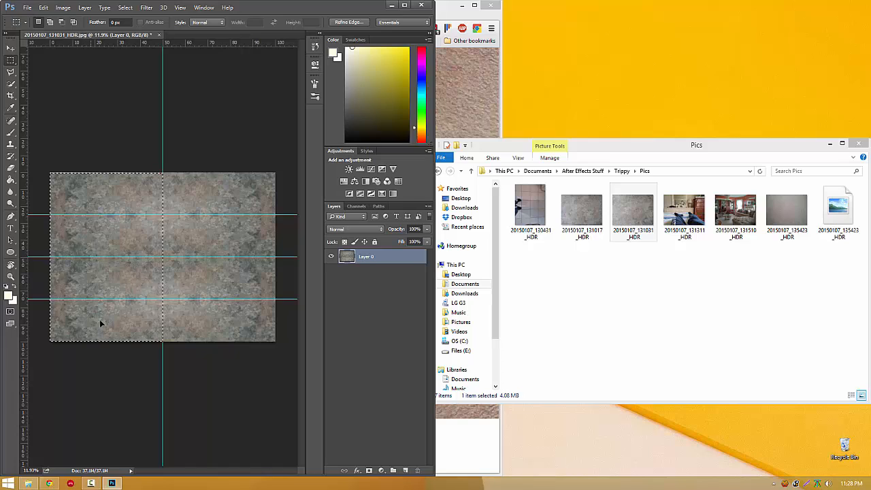
{"action": "mouse_move", "coordinate": [88, 272]}
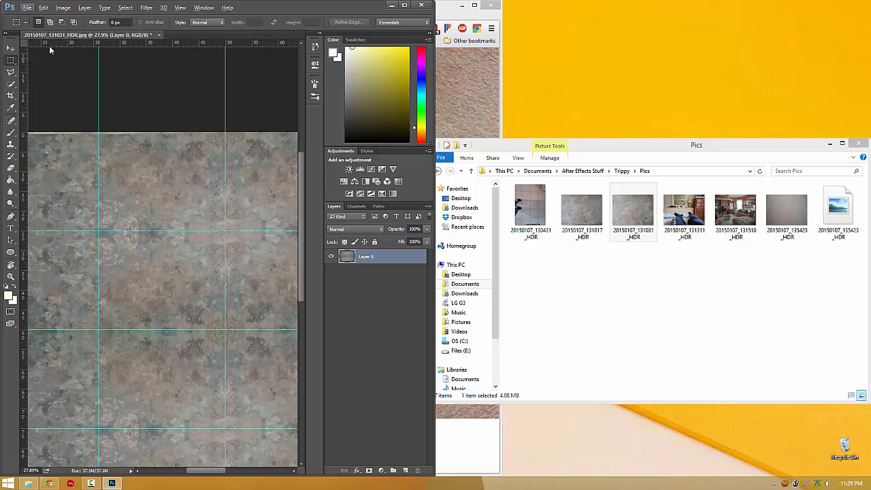
Drag a new vertical guide from the ruler to a quarter-width mark
{"action": "left_click", "coordinate": [11, 47]}
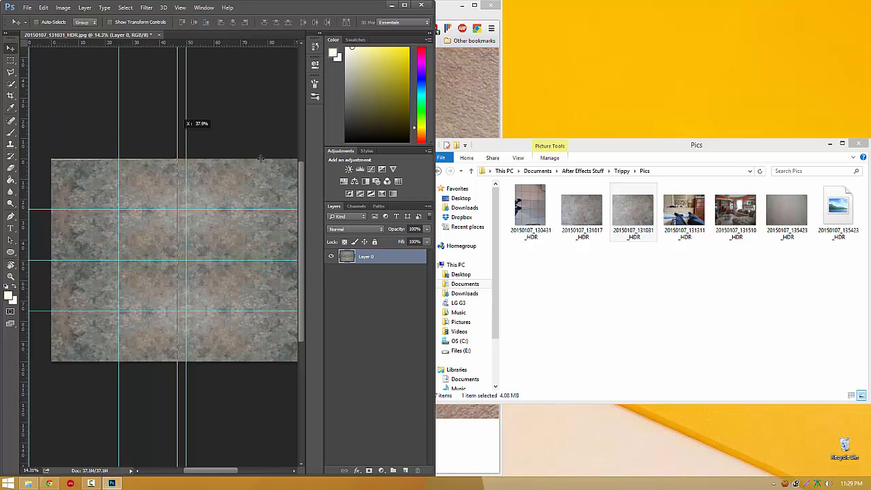
{"action": "left_click_drag", "start_coordinate": [174, 159], "coordinate": [254, 159]}
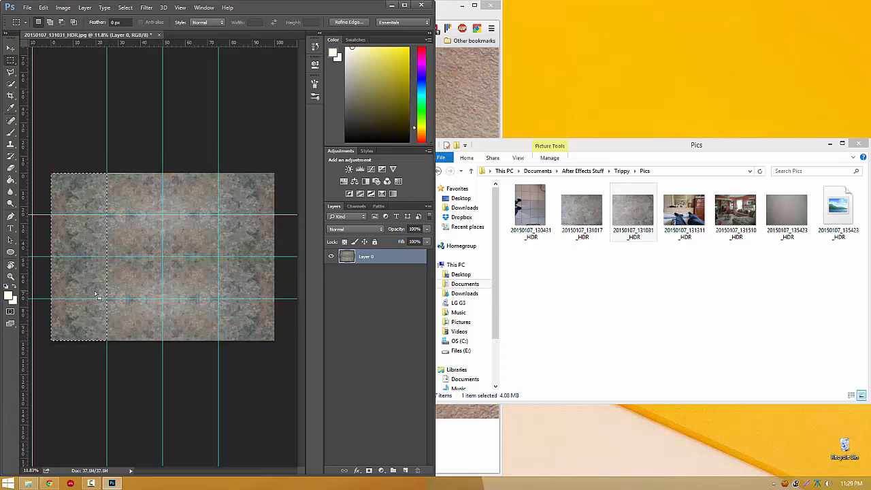
Shift the selection a quarter right, repeat the transform, and flip the strips horizontally
{"action": "left_click_drag", "start_coordinate": [95, 293], "coordinate": [139, 284]}
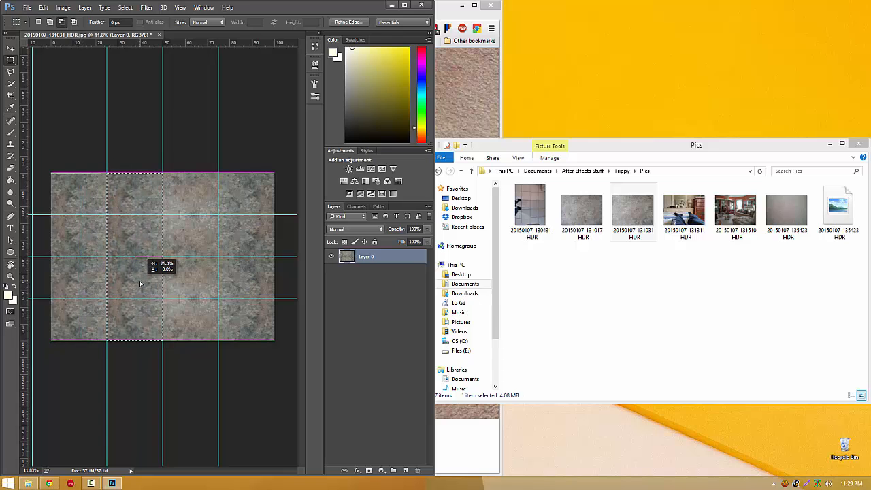
{"action": "left_click", "coordinate": [43, 8]}
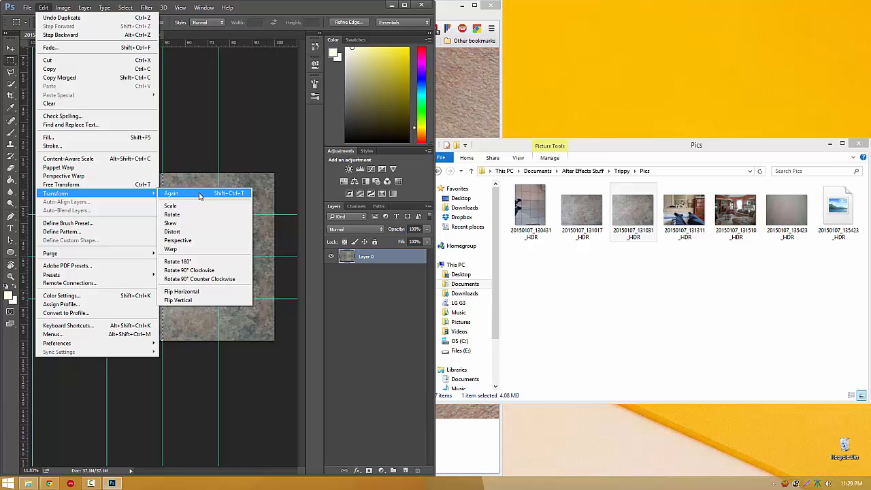
{"action": "left_click", "coordinate": [171, 194]}
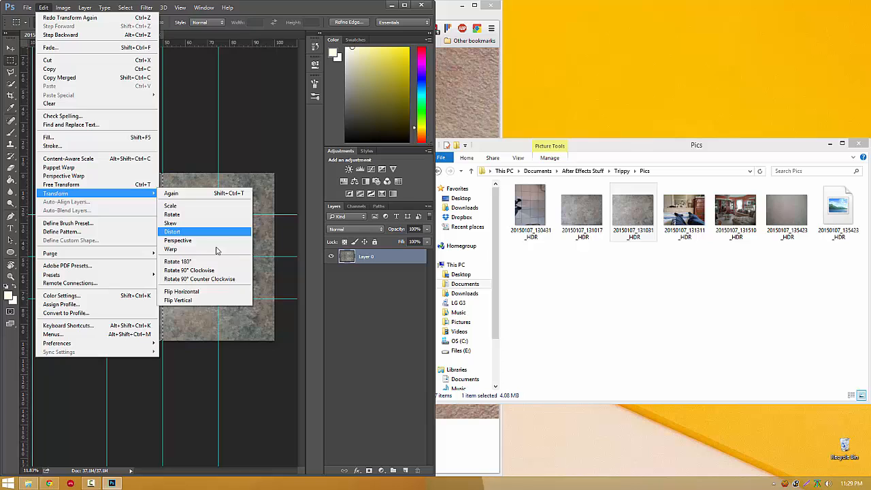
{"action": "left_click", "coordinate": [172, 232]}
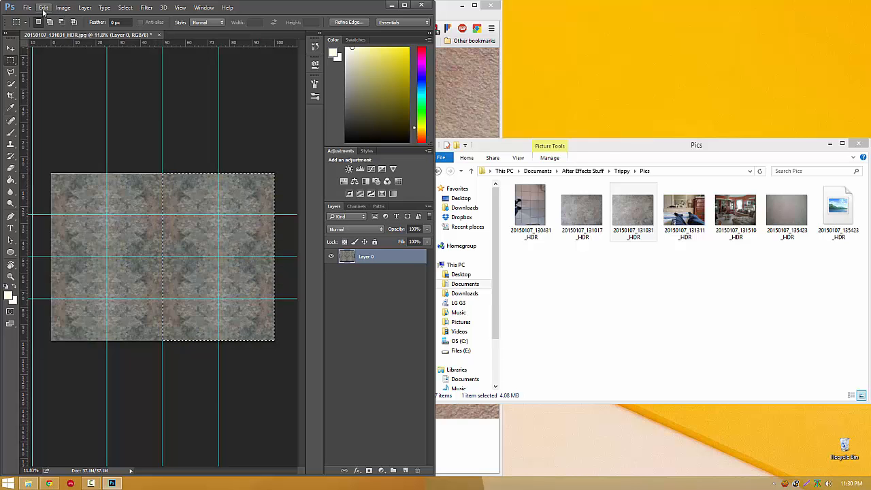
{"action": "left_click", "coordinate": [43, 8]}
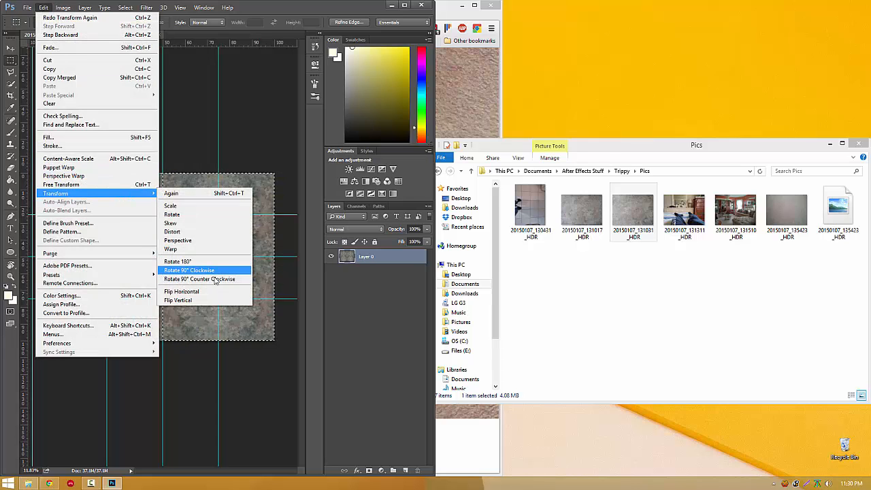
{"action": "left_click", "coordinate": [189, 270]}
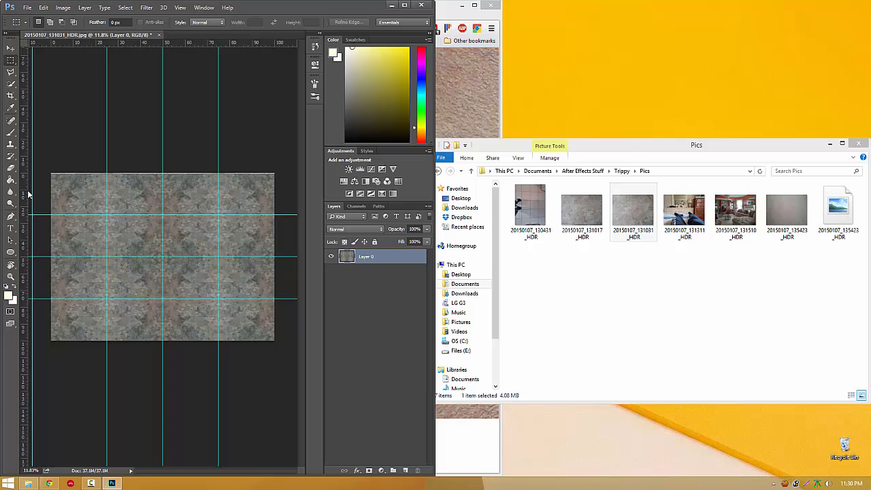
{"action": "mouse_move", "coordinate": [43, 194]}
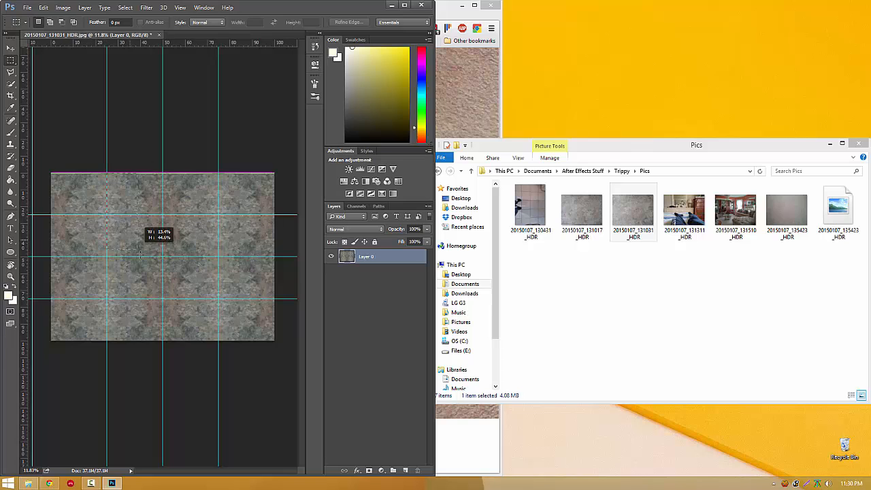
Drag a rectangular marquee from the texture's top edge down to its bottom edge
{"action": "left_click_drag", "start_coordinate": [140, 256], "coordinate": [206, 339]}
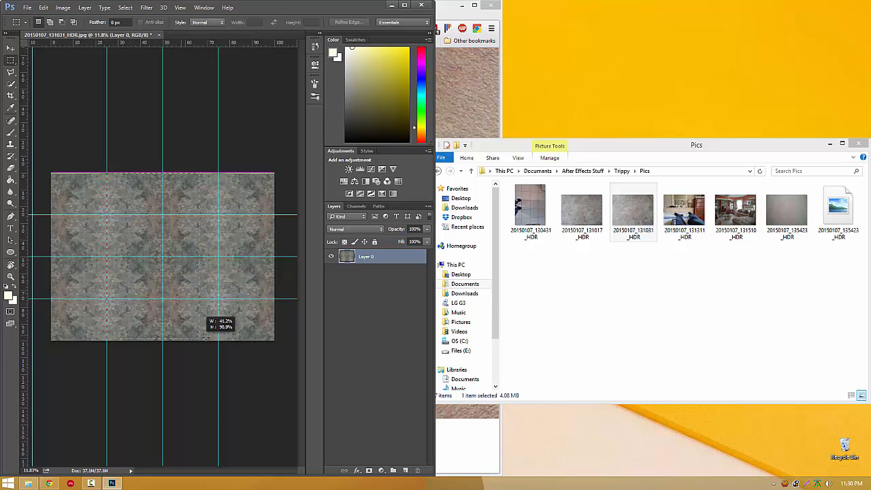
{"action": "left_click_drag", "start_coordinate": [206, 339], "coordinate": [215, 344]}
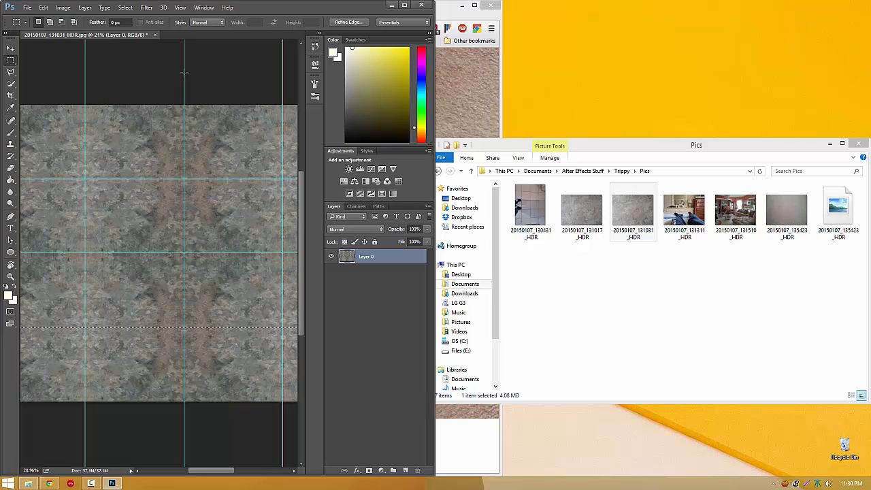
Clear the guides from the finished kaleidoscope texture via the View menu
{"action": "left_click", "coordinate": [10, 49]}
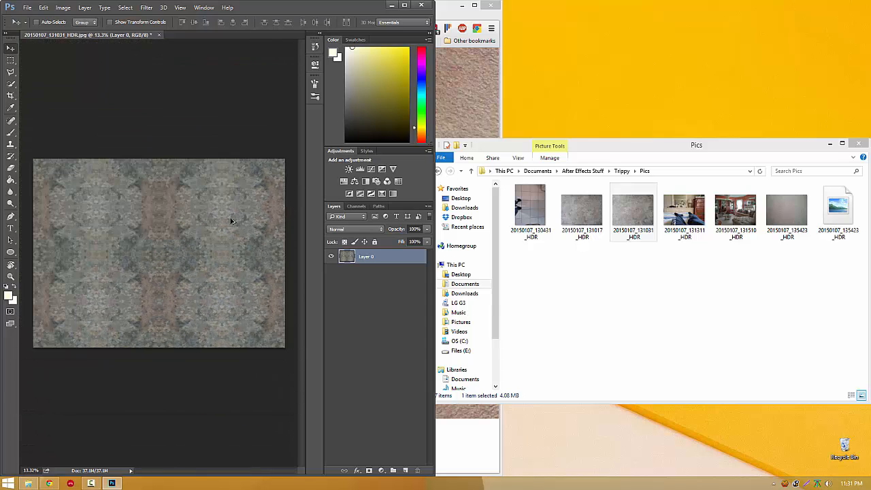
Bring the tile-floor feet-and-legs photo into Photoshop as a second document
{"action": "left_click", "coordinate": [530, 208]}
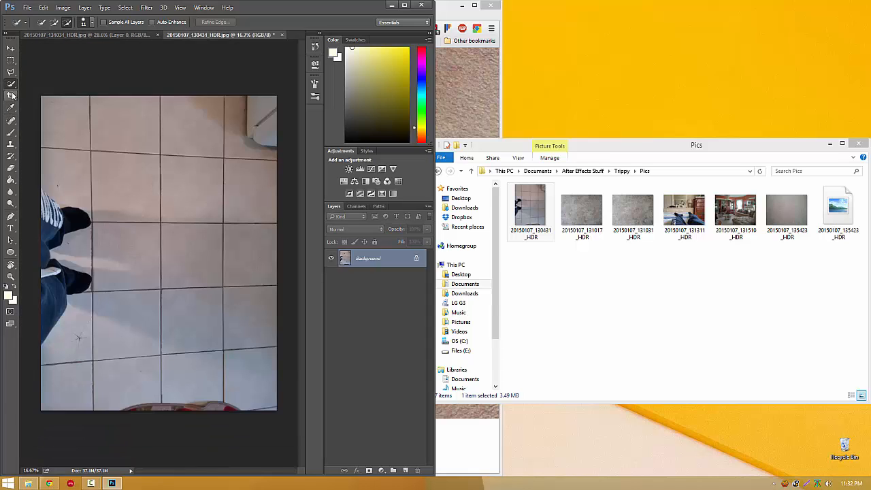
{"action": "double_click", "coordinate": [368, 258]}
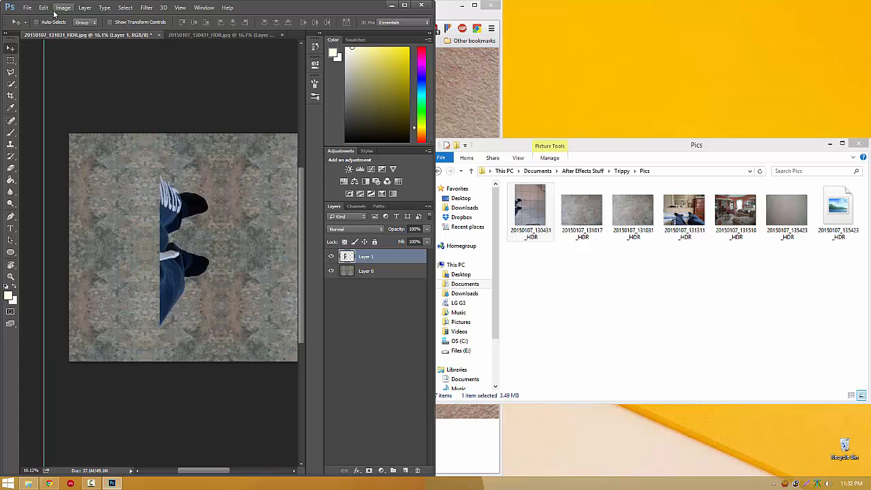
Rotate the pasted legs 90° counterclockwise and drag them to the pattern's bottom edge
{"action": "left_click", "coordinate": [43, 7]}
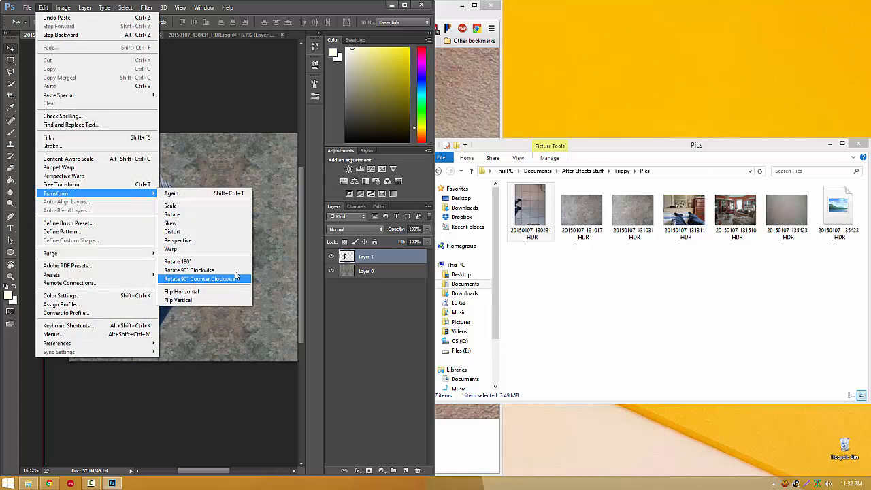
{"action": "left_click", "coordinate": [201, 279]}
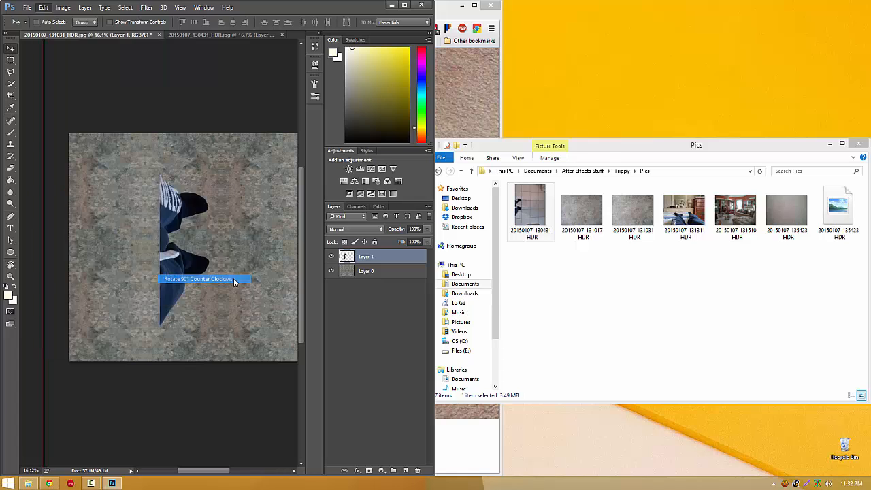
{"action": "left_click", "coordinate": [198, 279]}
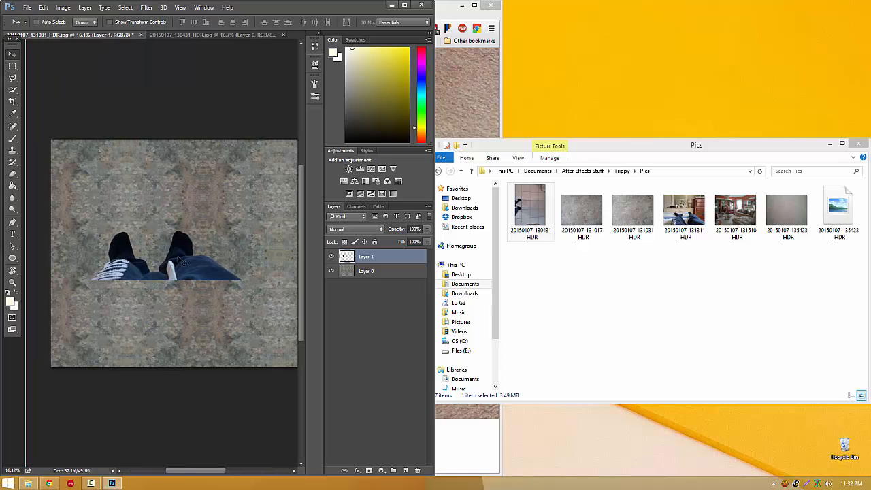
{"action": "left_click_drag", "start_coordinate": [181, 262], "coordinate": [228, 340]}
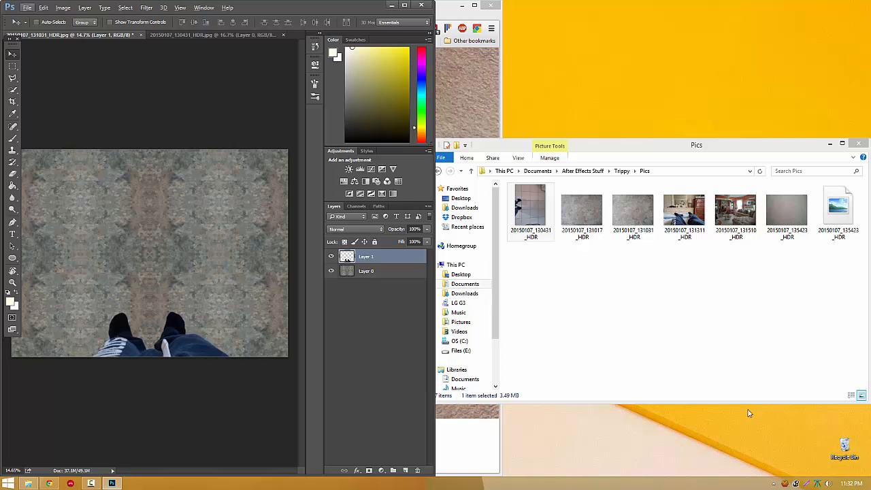
{"action": "mouse_move", "coordinate": [749, 373]}
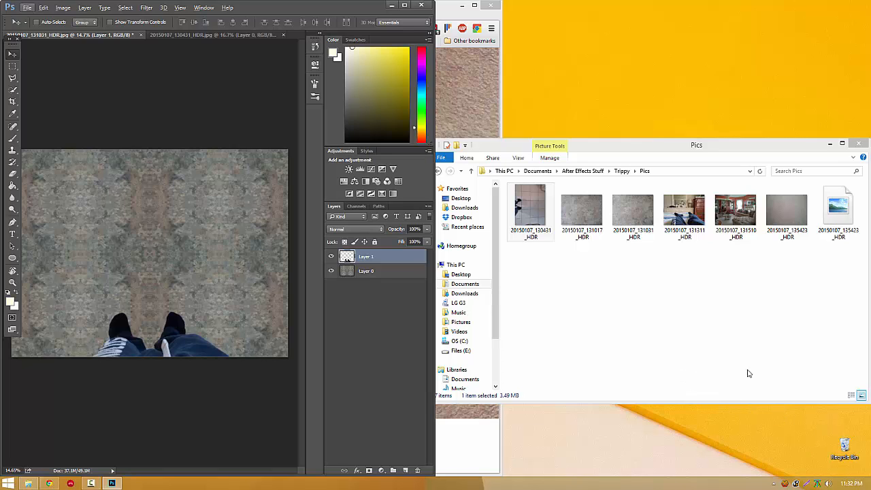
{"action": "mouse_move", "coordinate": [822, 401]}
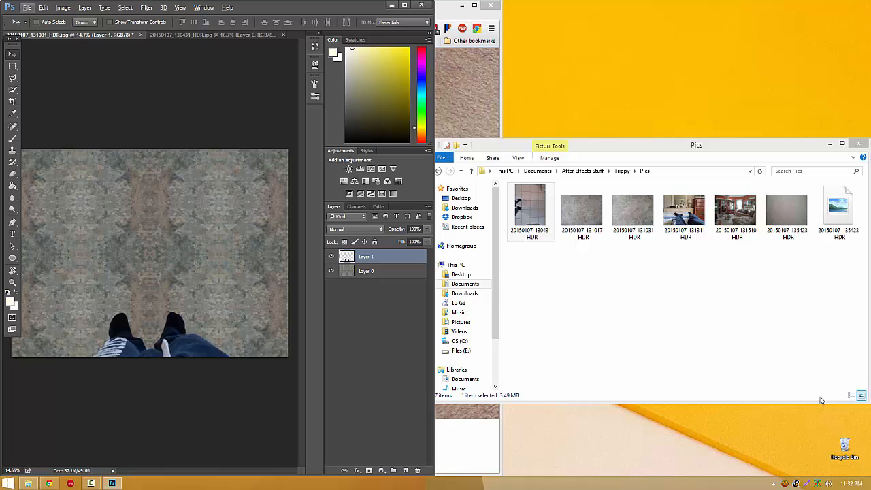